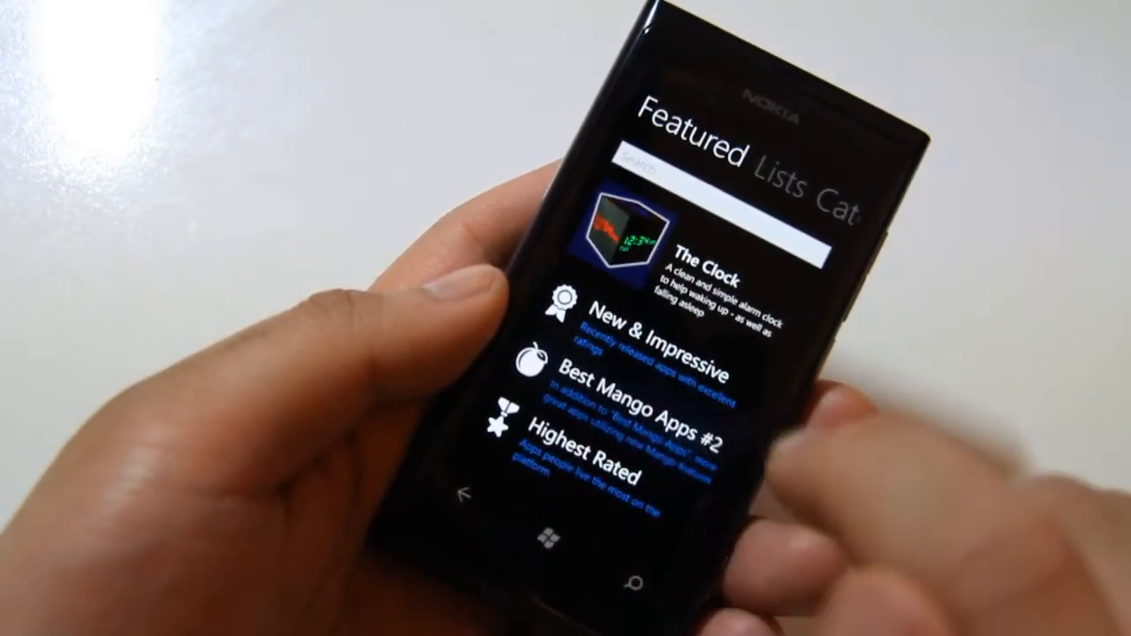
Step: Browse through the apps in one of the featured app lists
click(619, 410)
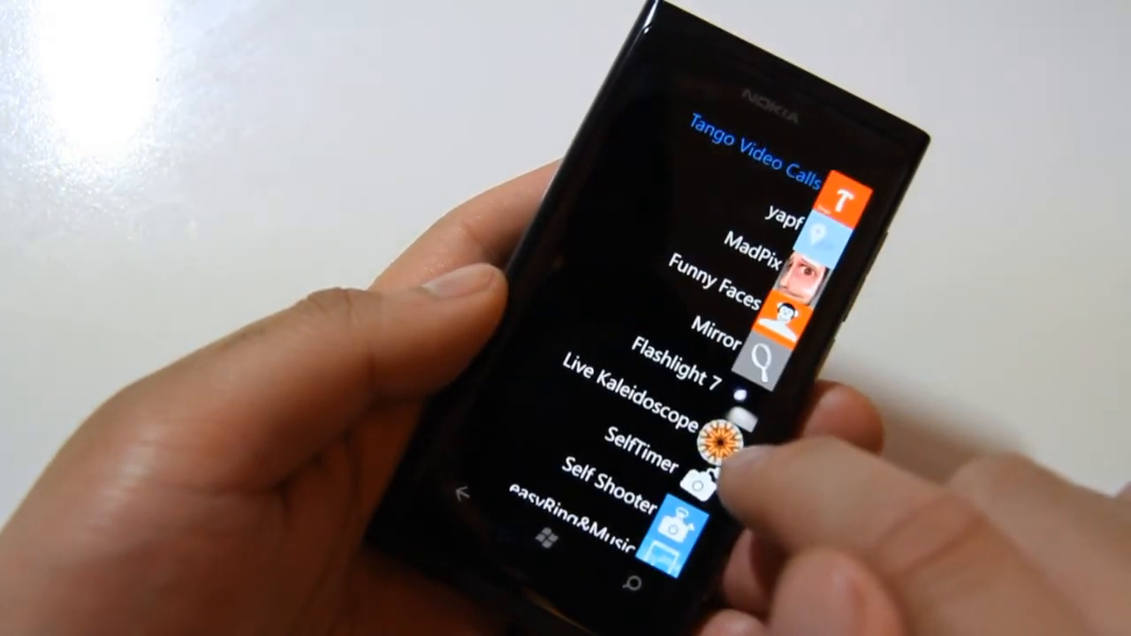
scroll(up, 3)
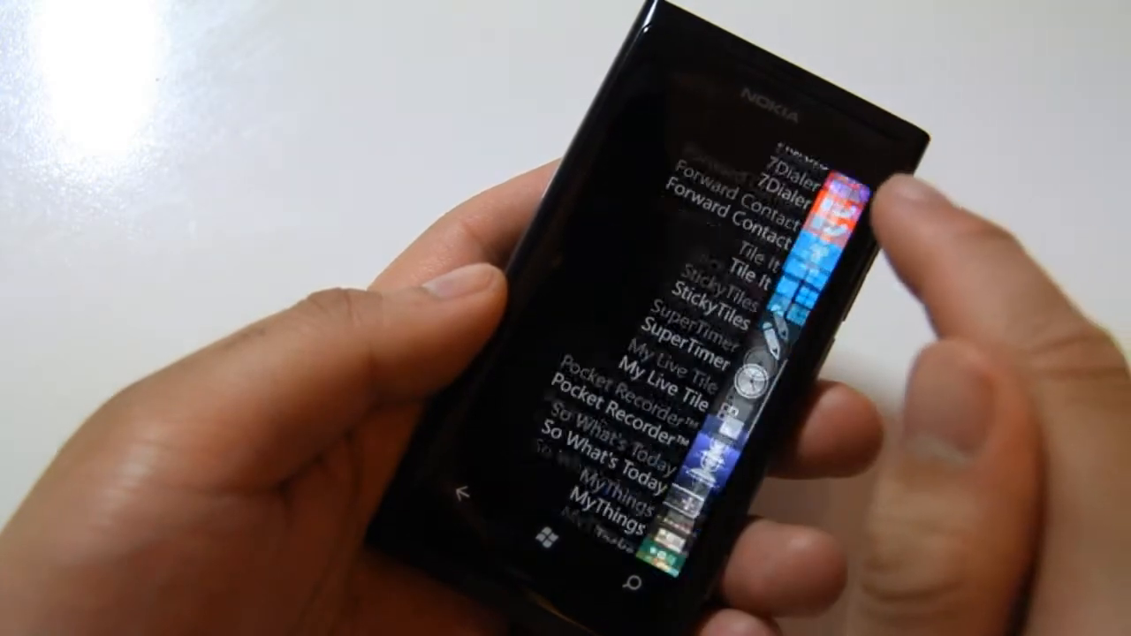
scroll(down, 3)
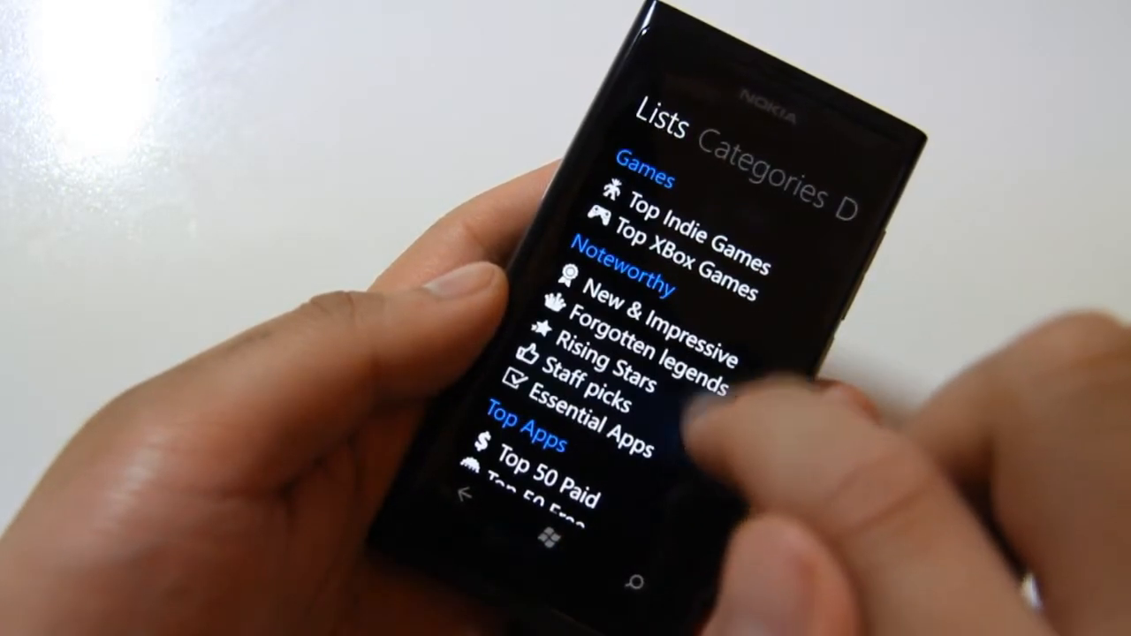
scroll(down, 3)
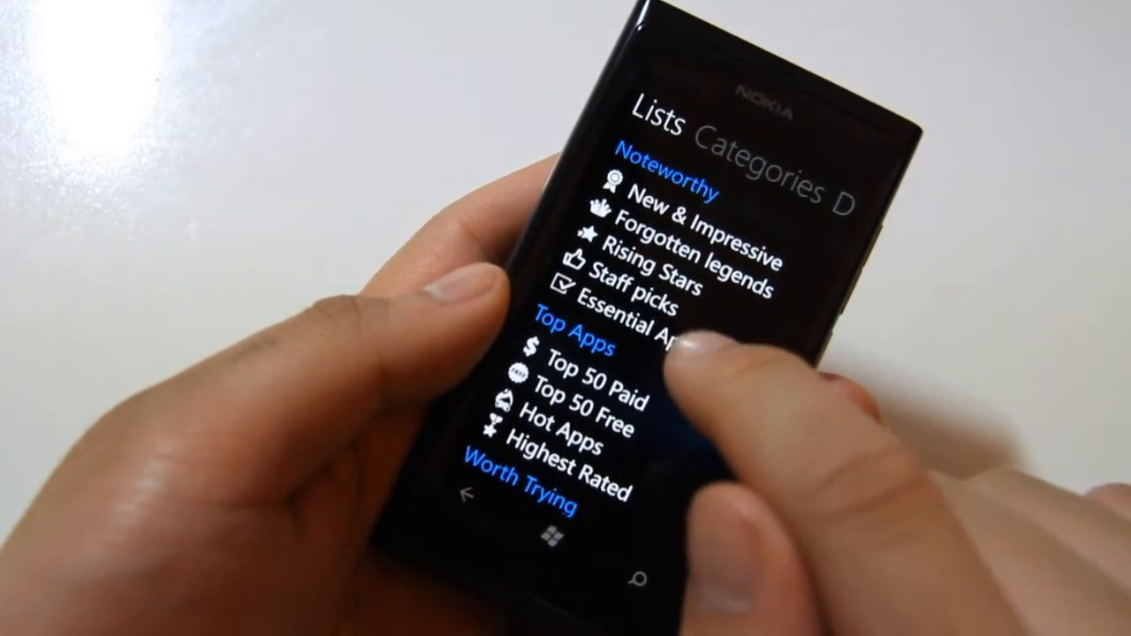
click(637, 322)
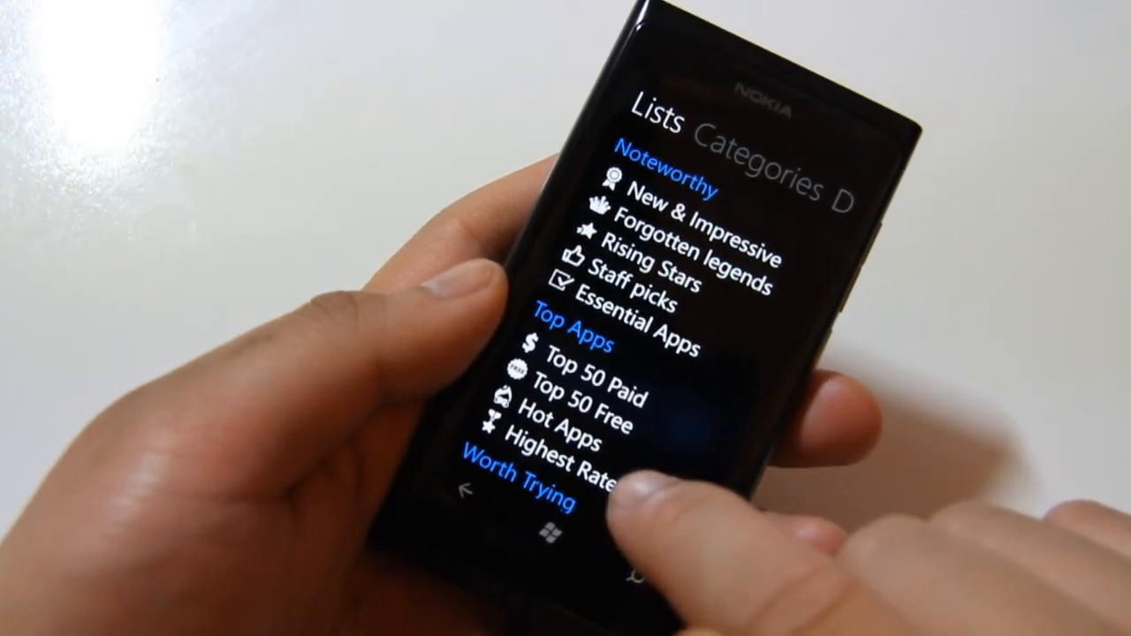
scroll(down, 3)
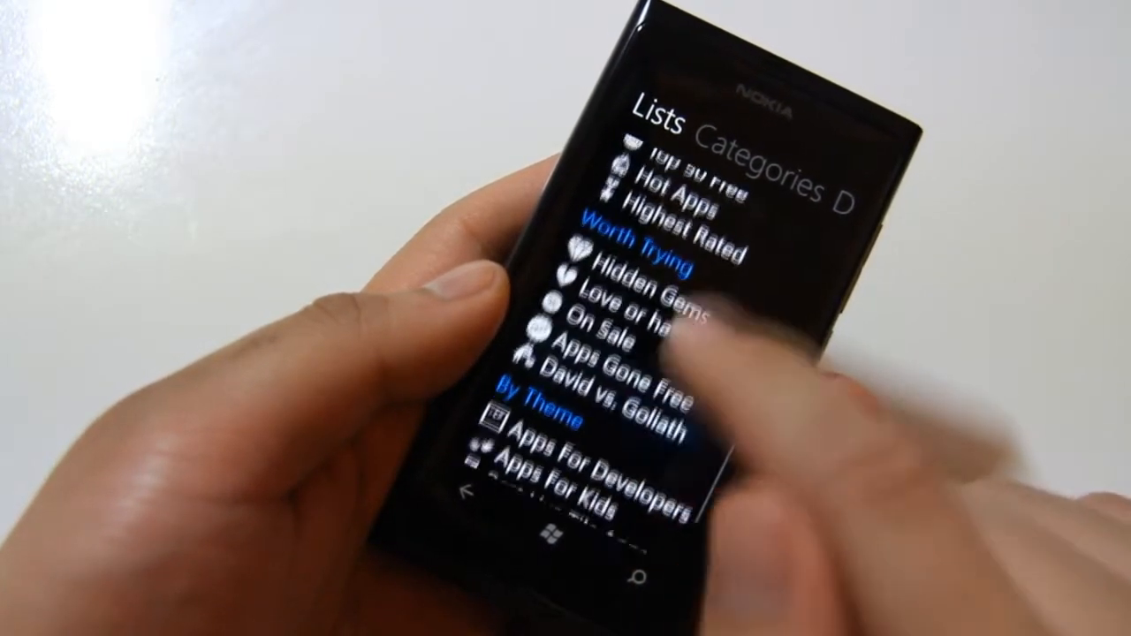
scroll(up, 3)
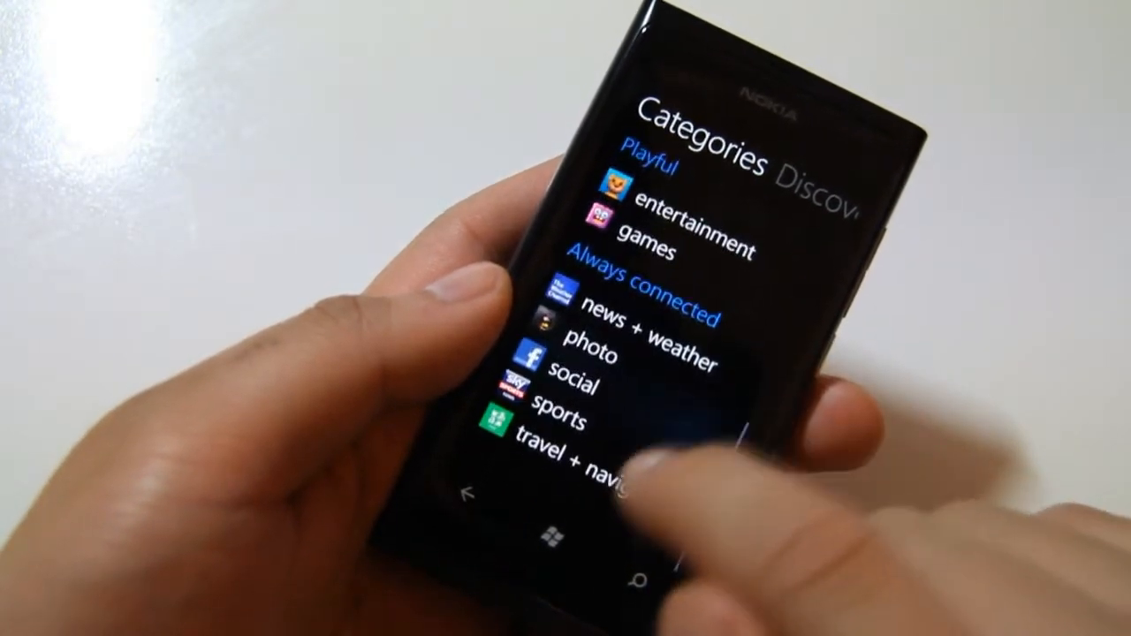
Step: Scroll through the Categories pivot of app genres
scroll(down, 3)
text(twi)
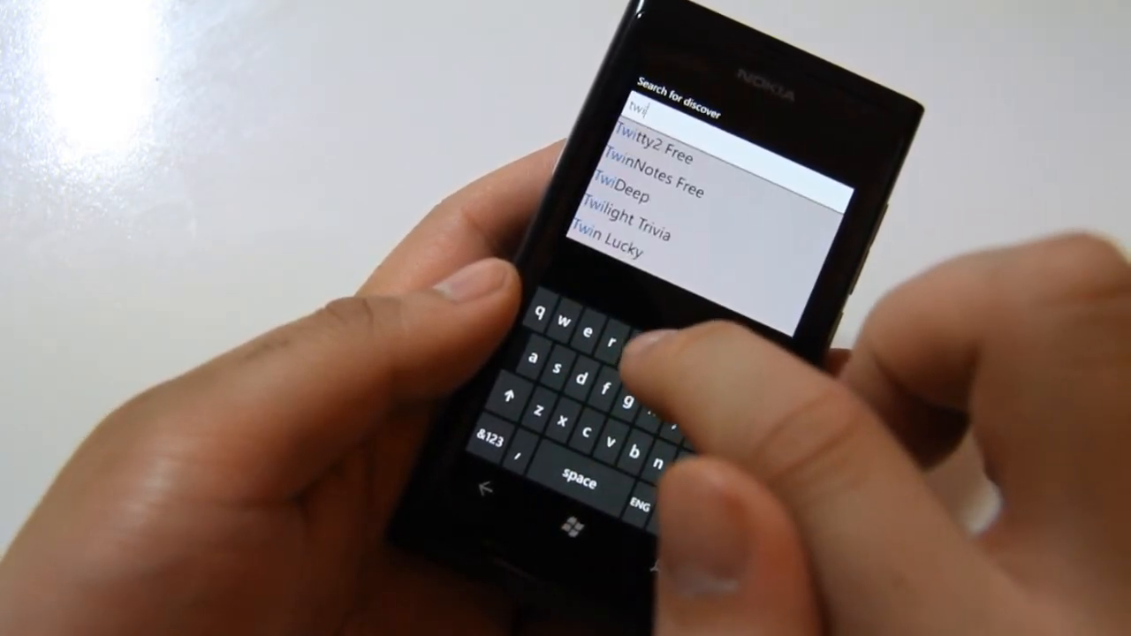
Step: Complete the search term 'twitter' and browse the Twitter app results
text(tter)
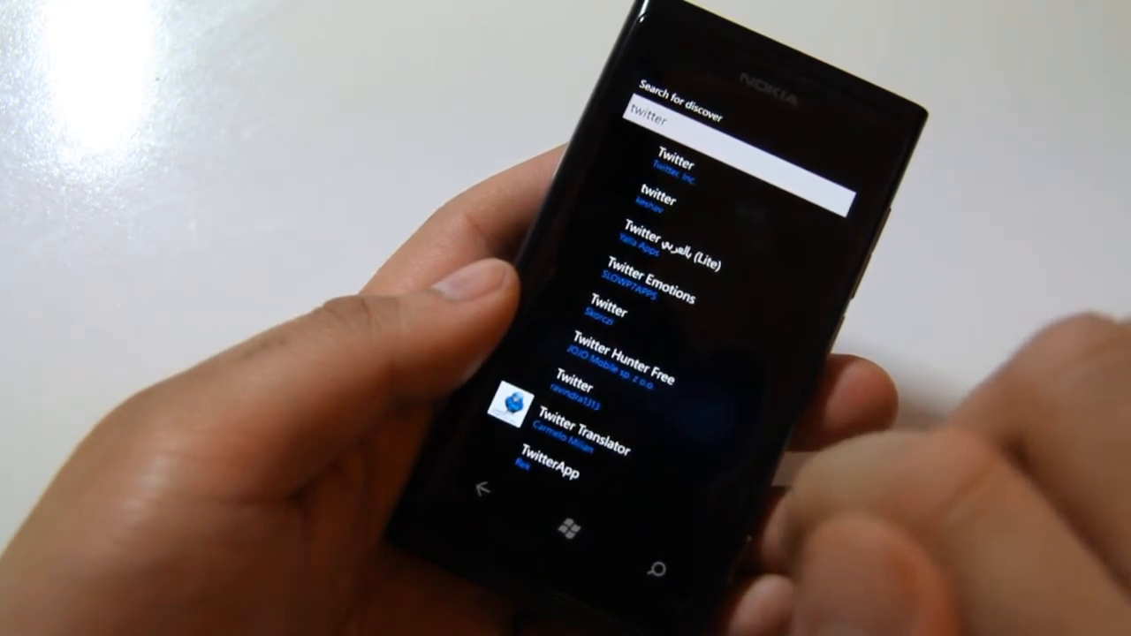
scroll(down, 3)
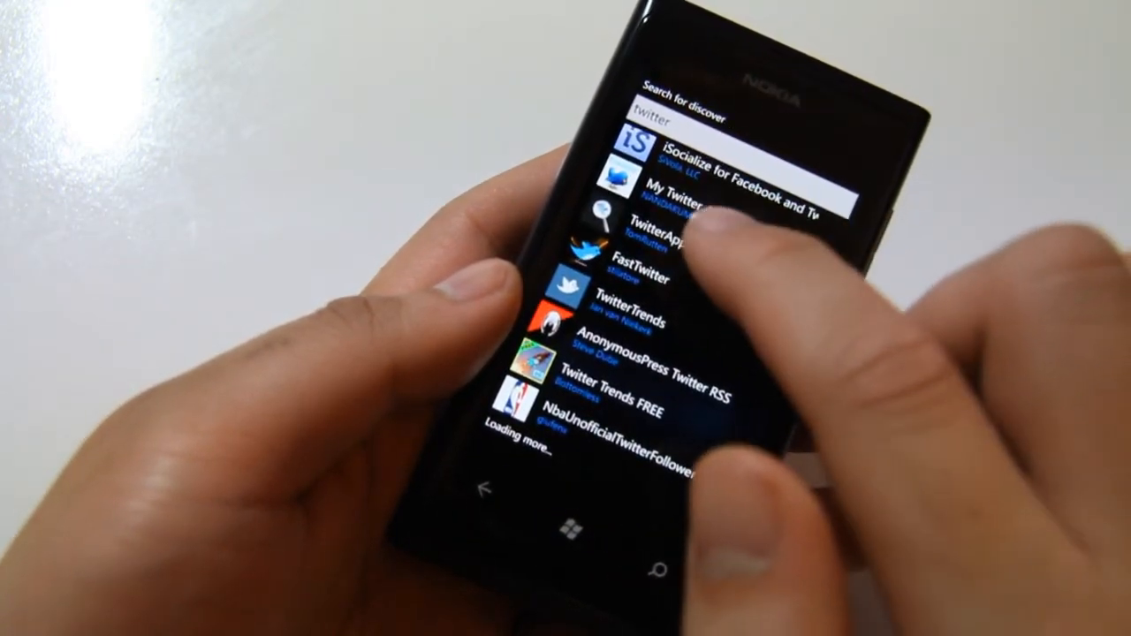
scroll(down, 3)
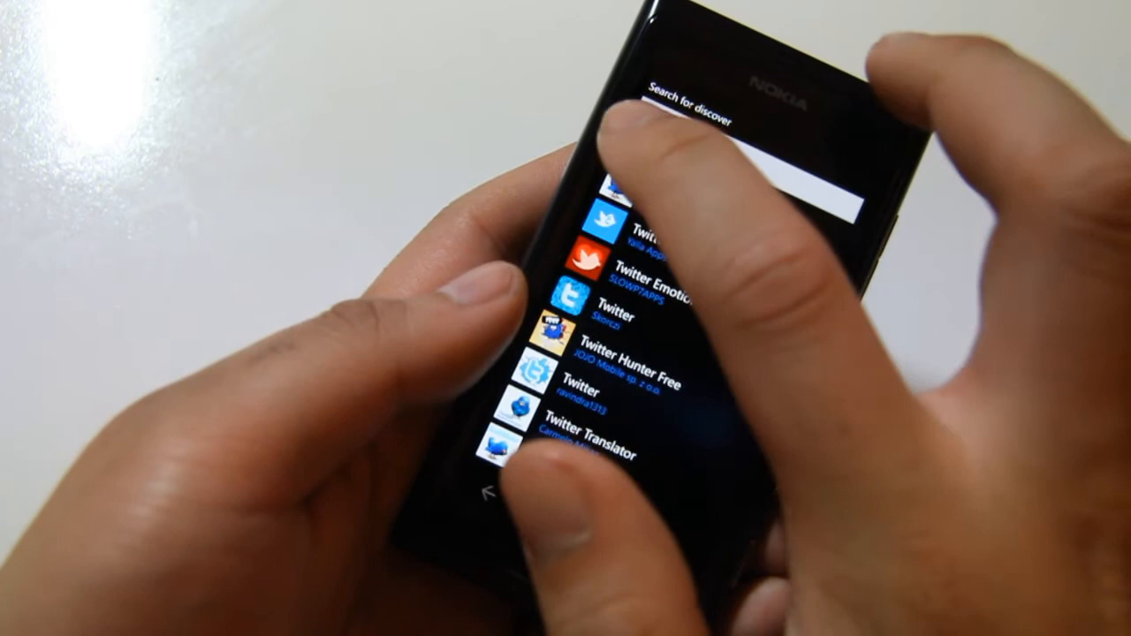